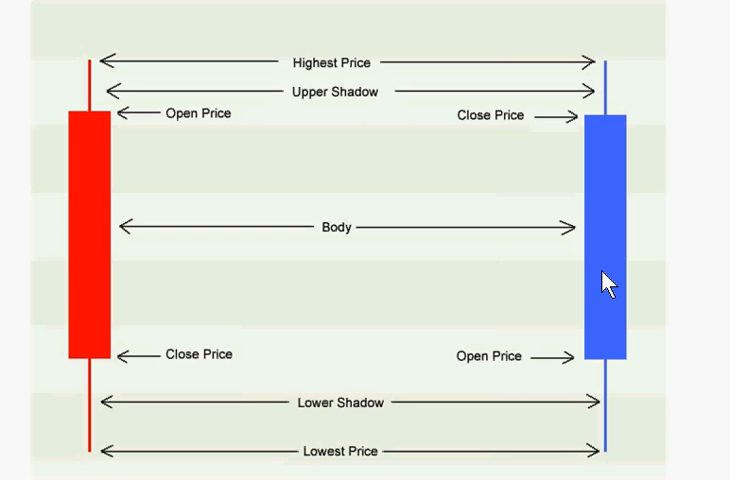
pyautogui.moveTo(97, 133)
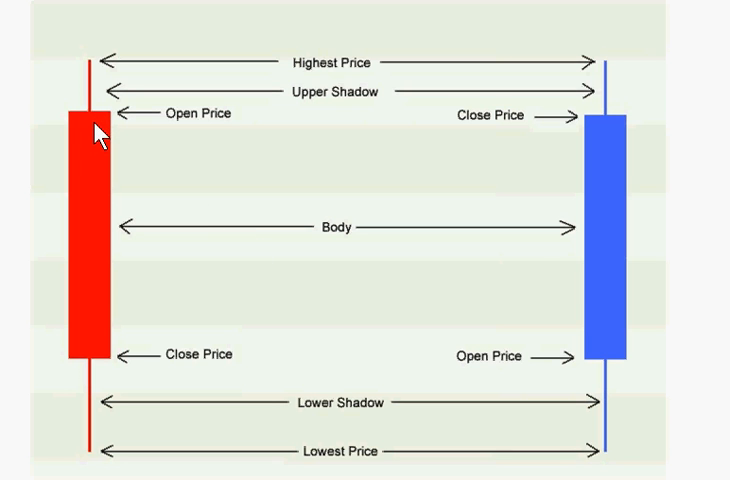
pyautogui.moveTo(618, 128)
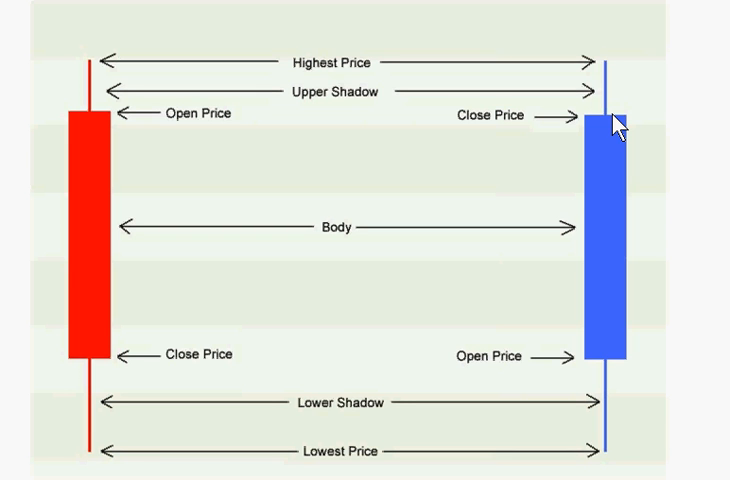
pyautogui.moveTo(93, 398)
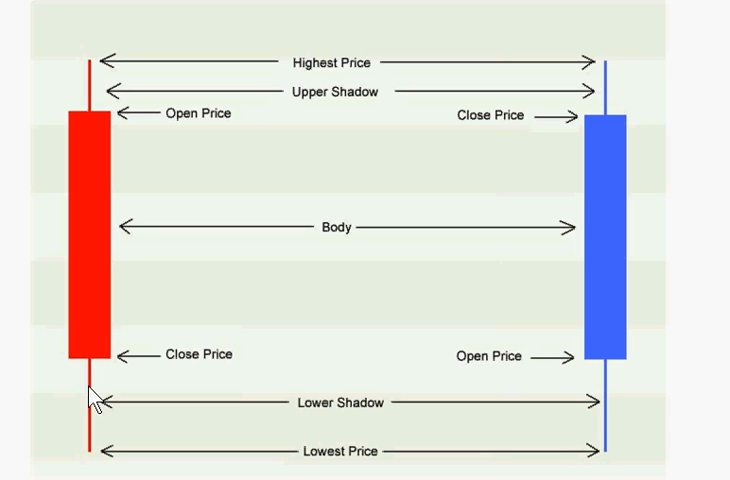
pyautogui.moveTo(103, 123)
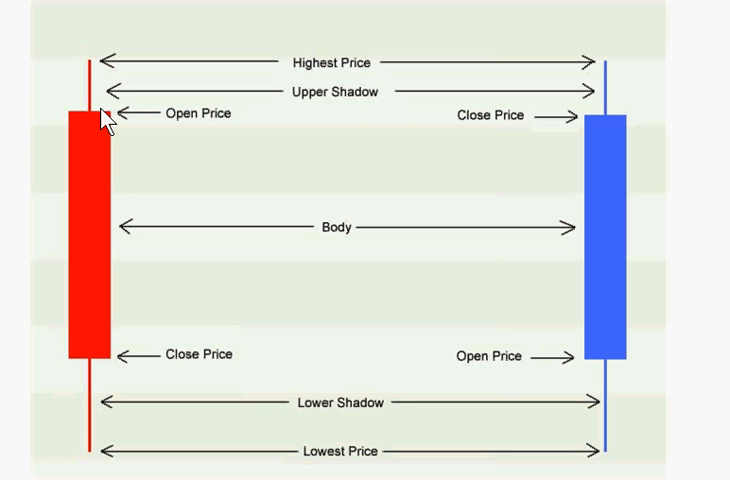
pyautogui.moveTo(104, 130)
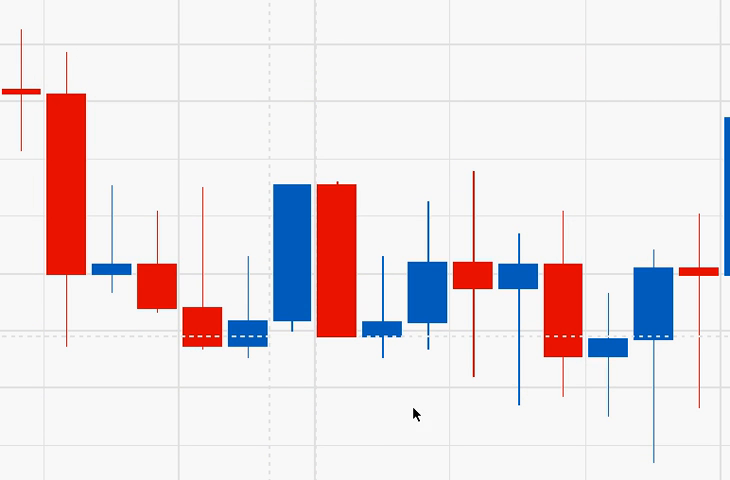
pyautogui.moveTo(303, 322)
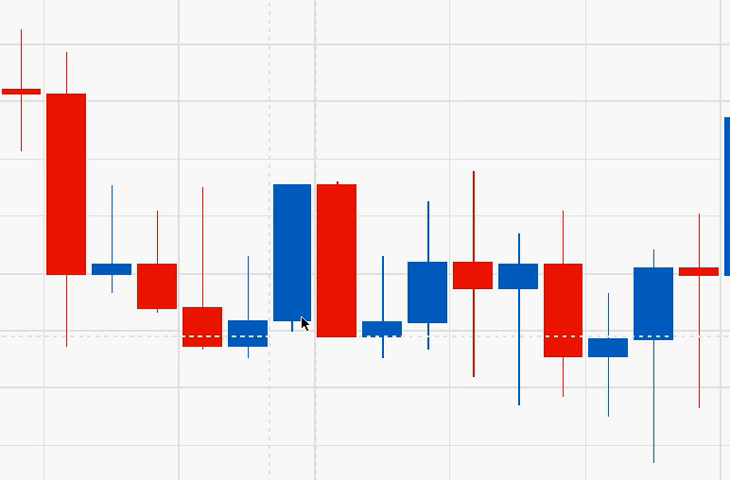
pyautogui.moveTo(295, 327)
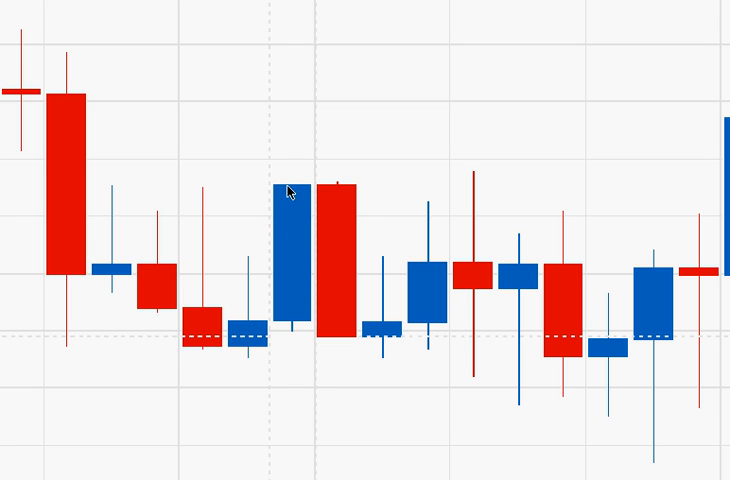
pyautogui.moveTo(291, 193)
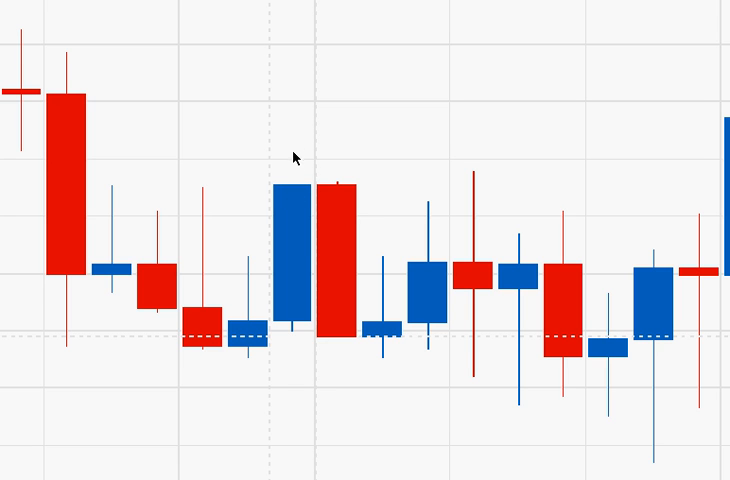
pyautogui.moveTo(318, 188)
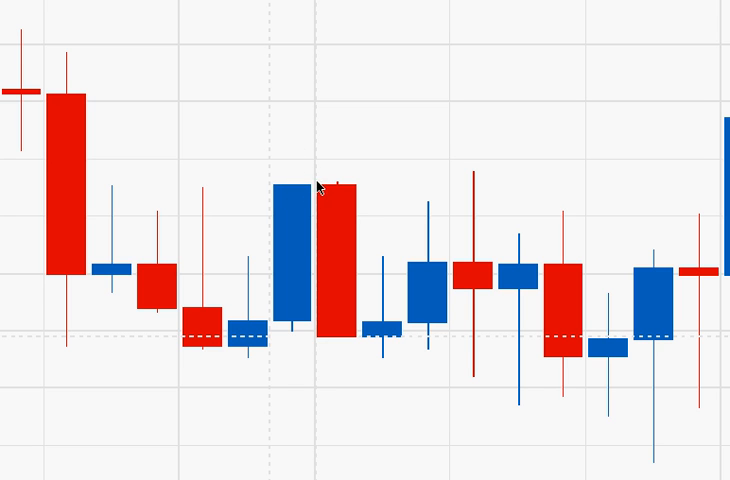
pyautogui.moveTo(337, 202)
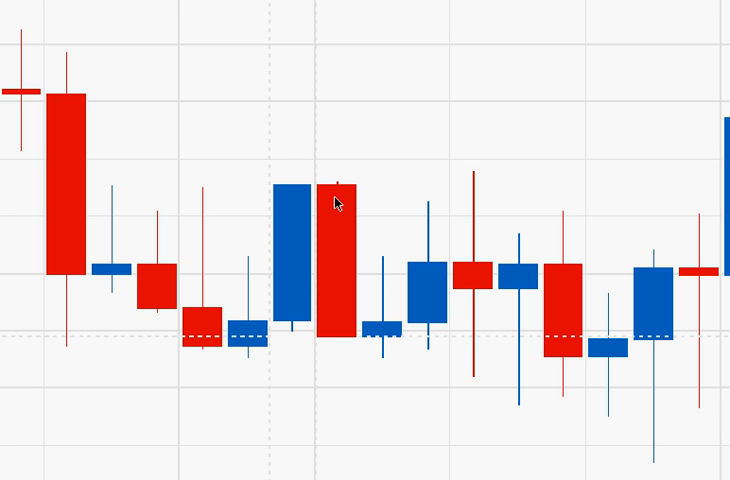
pyautogui.moveTo(336, 345)
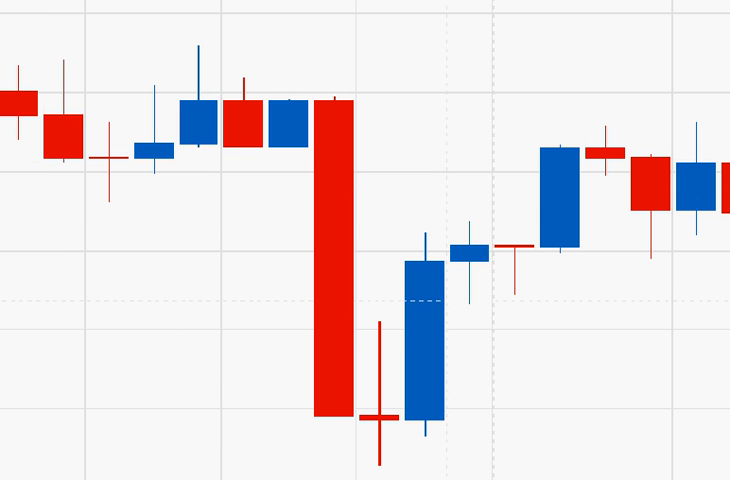
pyautogui.moveTo(399, 446)
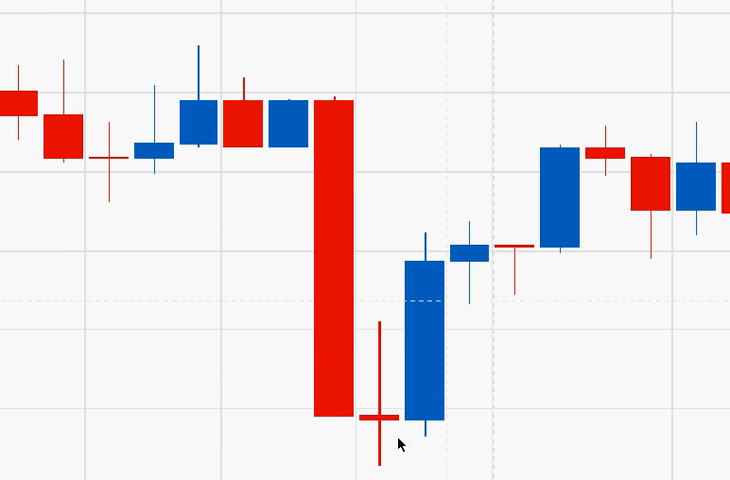
pyautogui.moveTo(398, 441)
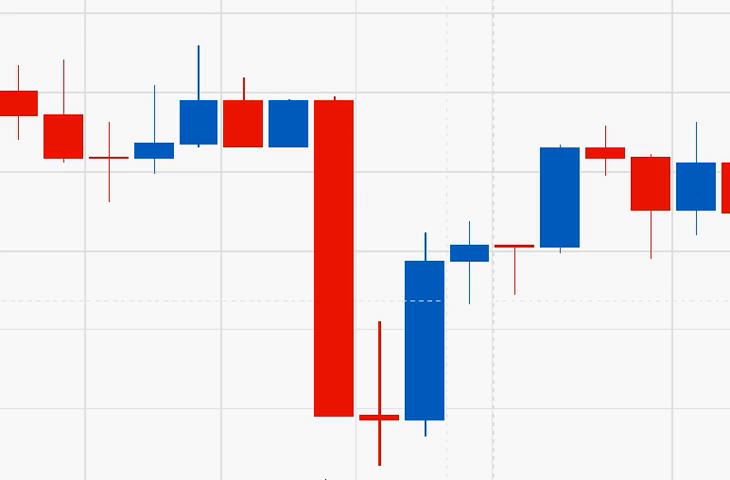
pyautogui.moveTo(327, 472)
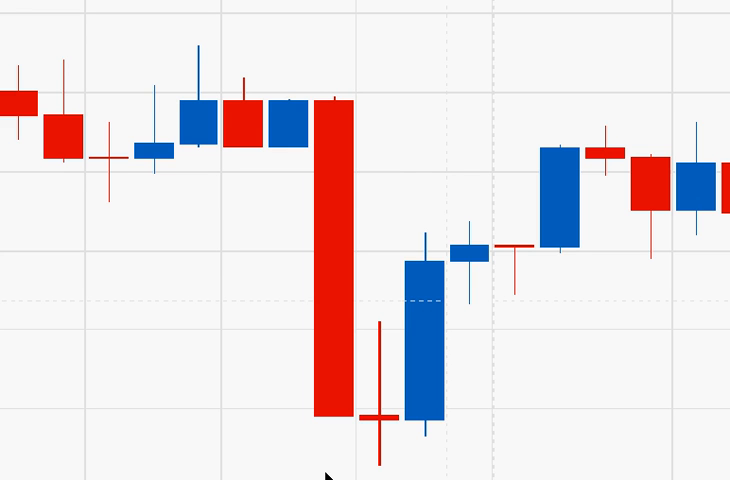
pyautogui.moveTo(350, 448)
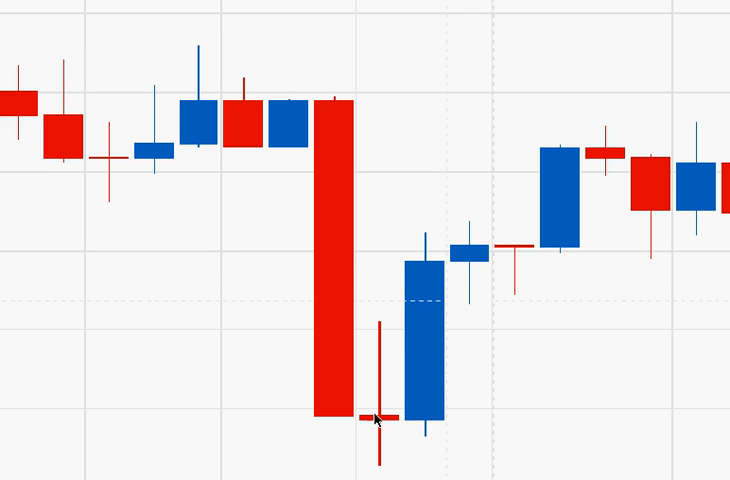
pyautogui.moveTo(390, 352)
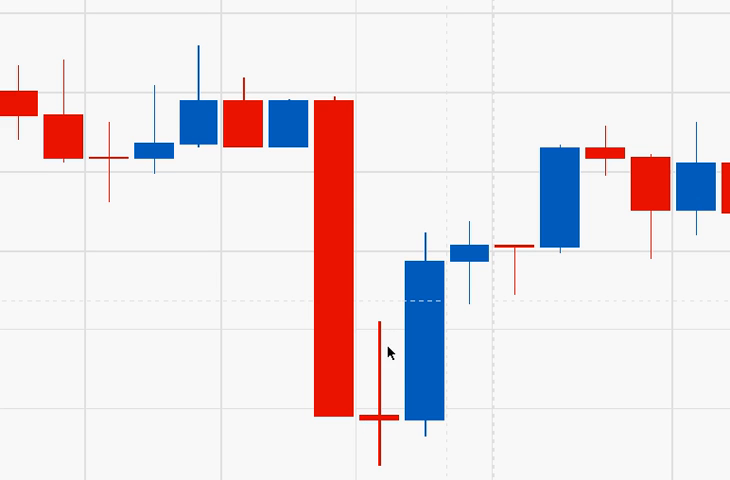
pyautogui.moveTo(382, 458)
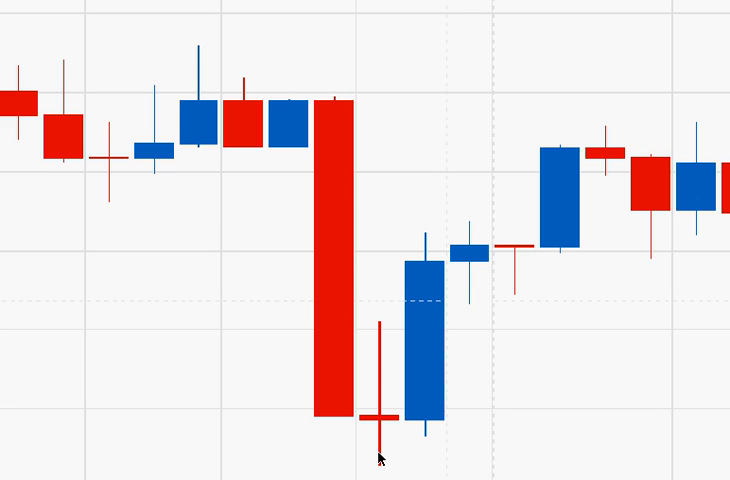
pyautogui.moveTo(380, 448)
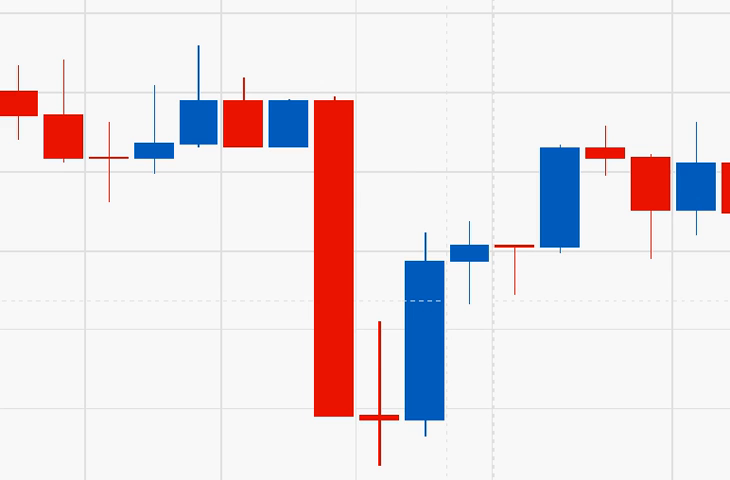
pyautogui.moveTo(432, 342)
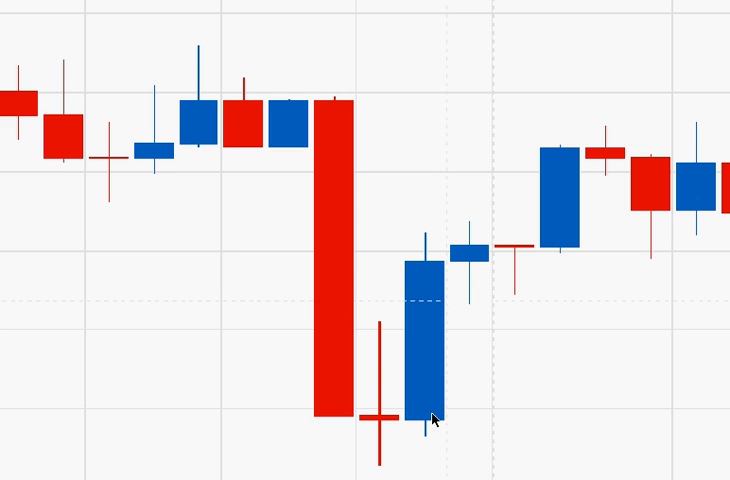
pyautogui.moveTo(437, 272)
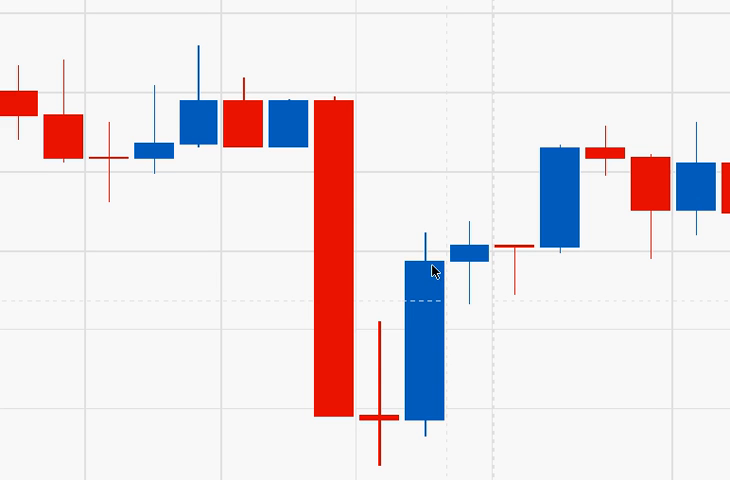
pyautogui.moveTo(326, 240)
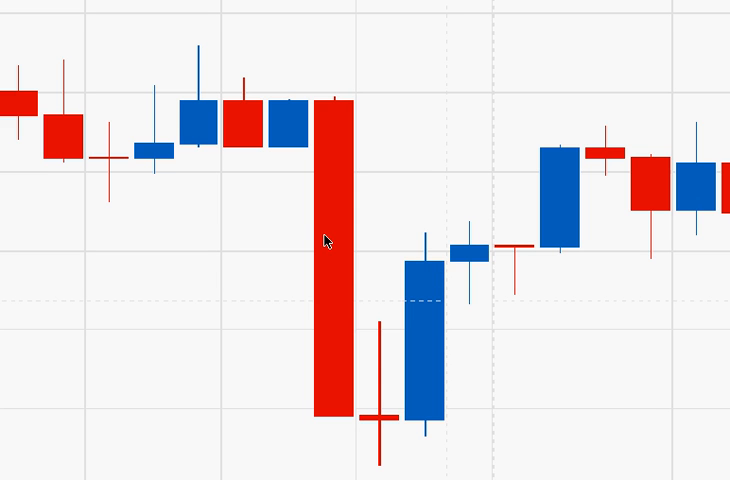
pyautogui.moveTo(336, 191)
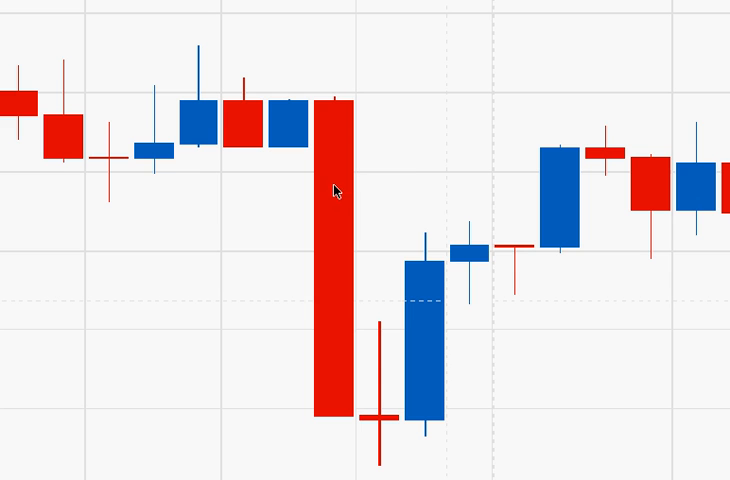